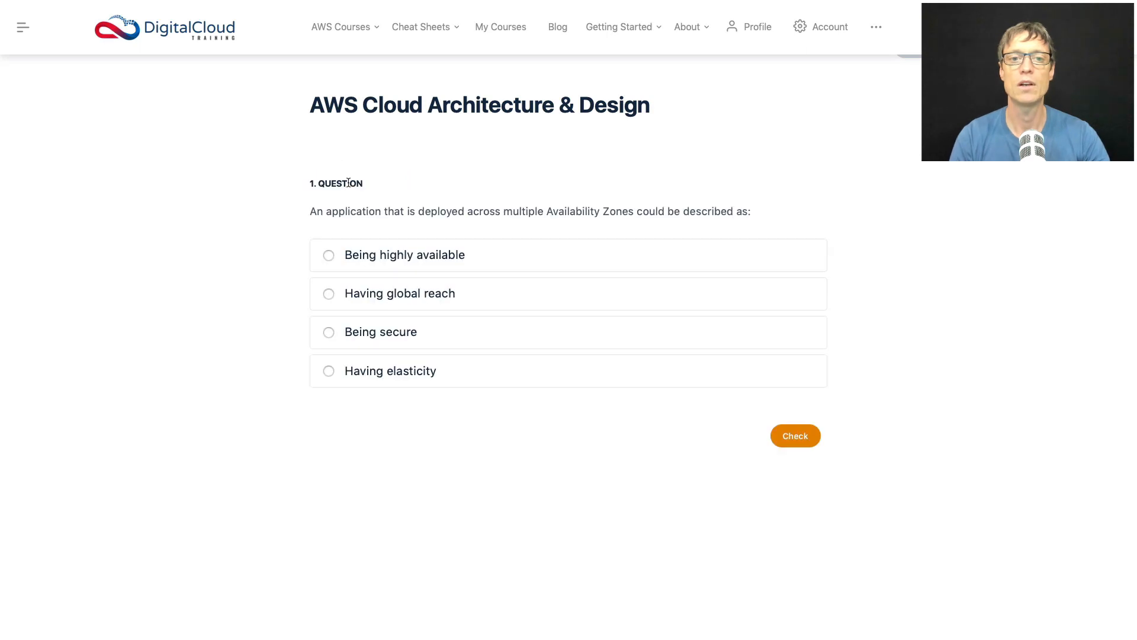
mouse_move(213, 278)
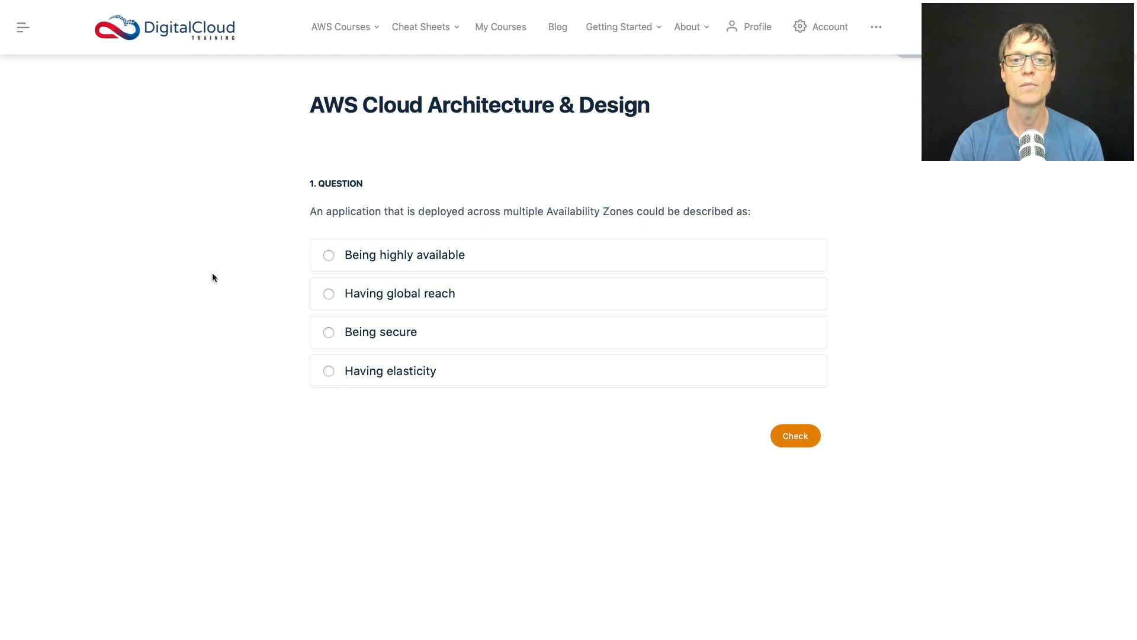
mouse_move(315, 276)
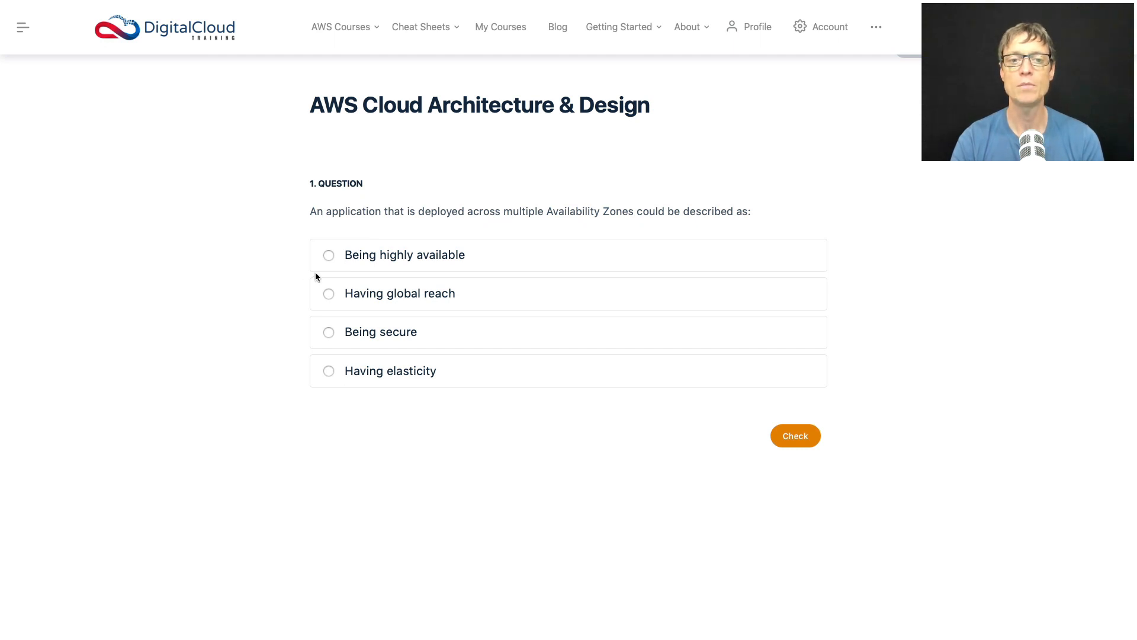
mouse_move(315, 346)
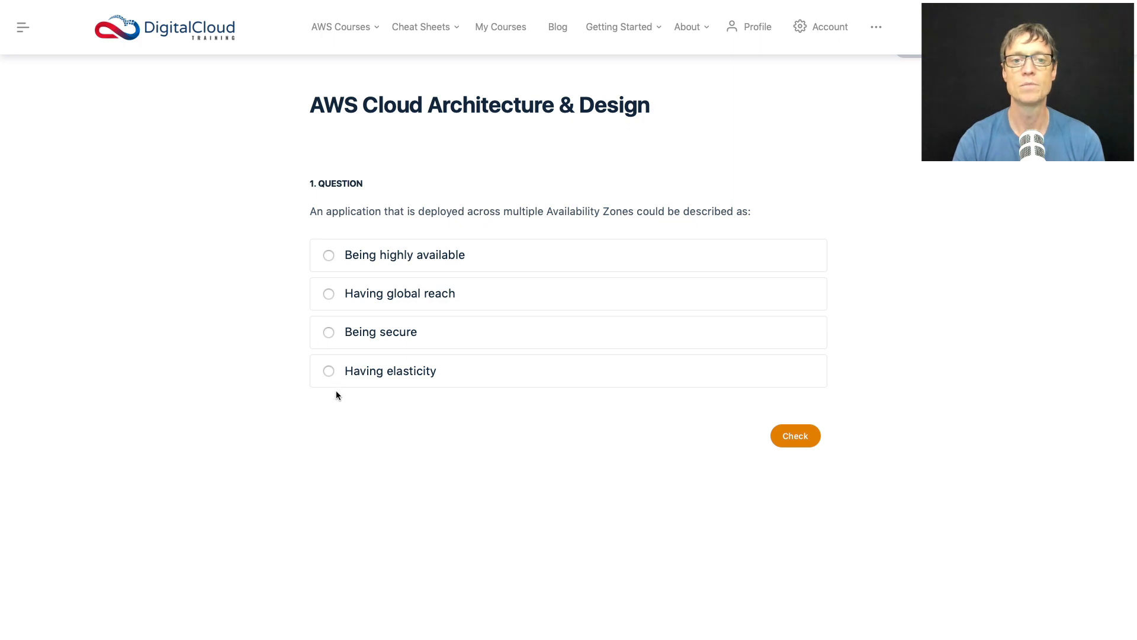
mouse_move(341, 285)
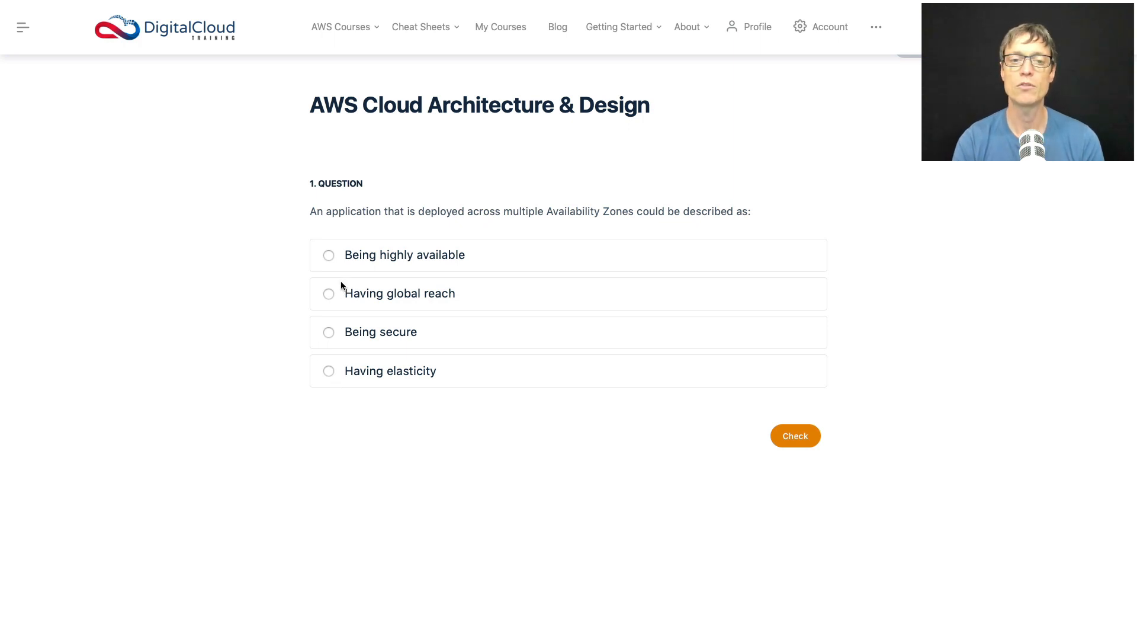
Choose 'Being highly available' as the answer to question 1 on multiple Availability Zones.
click(329, 256)
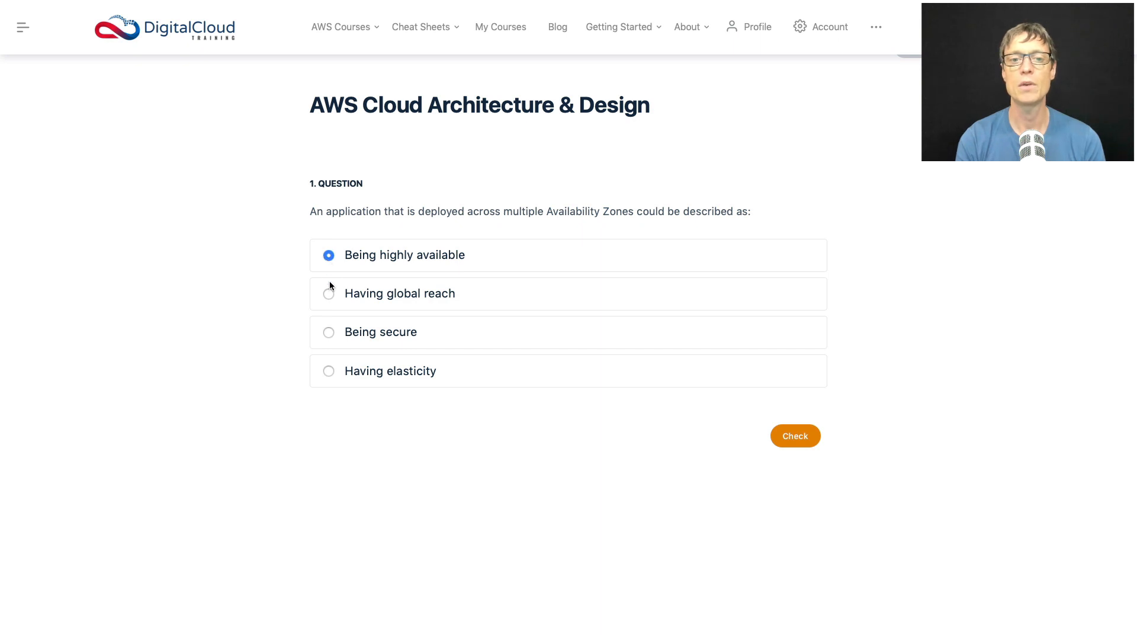
mouse_move(355, 321)
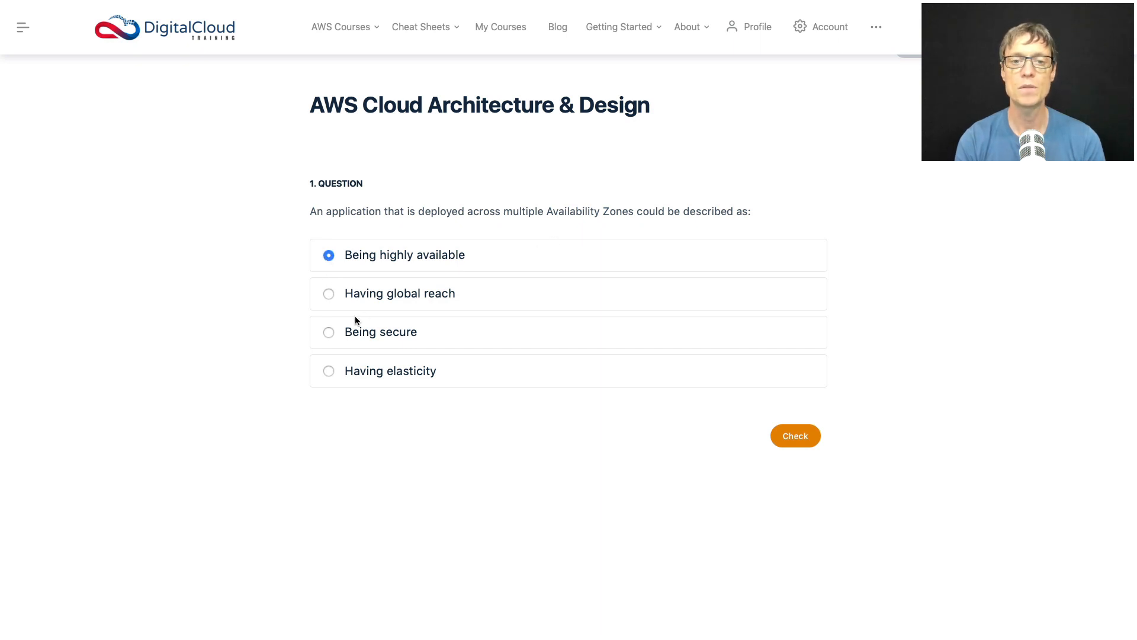
mouse_move(366, 337)
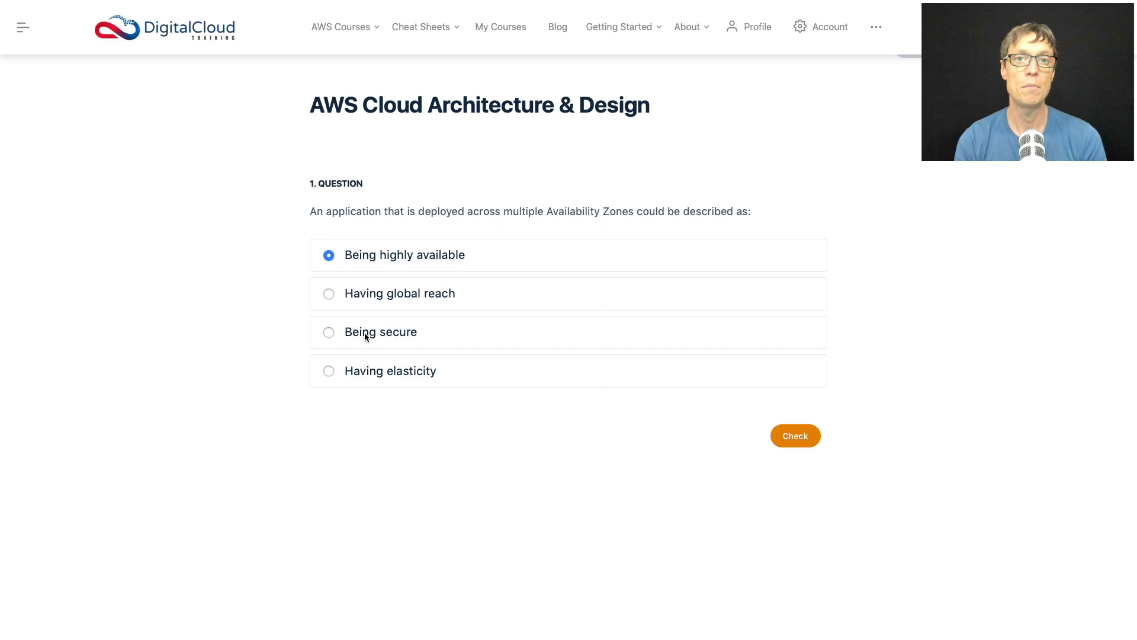
mouse_move(612, 242)
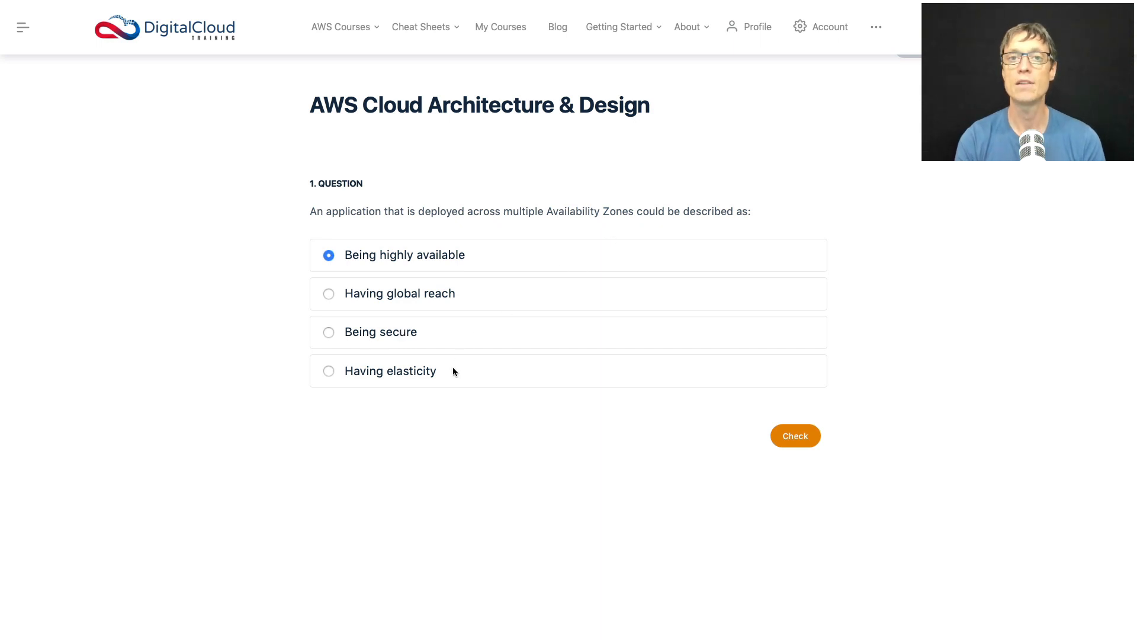
mouse_move(411, 402)
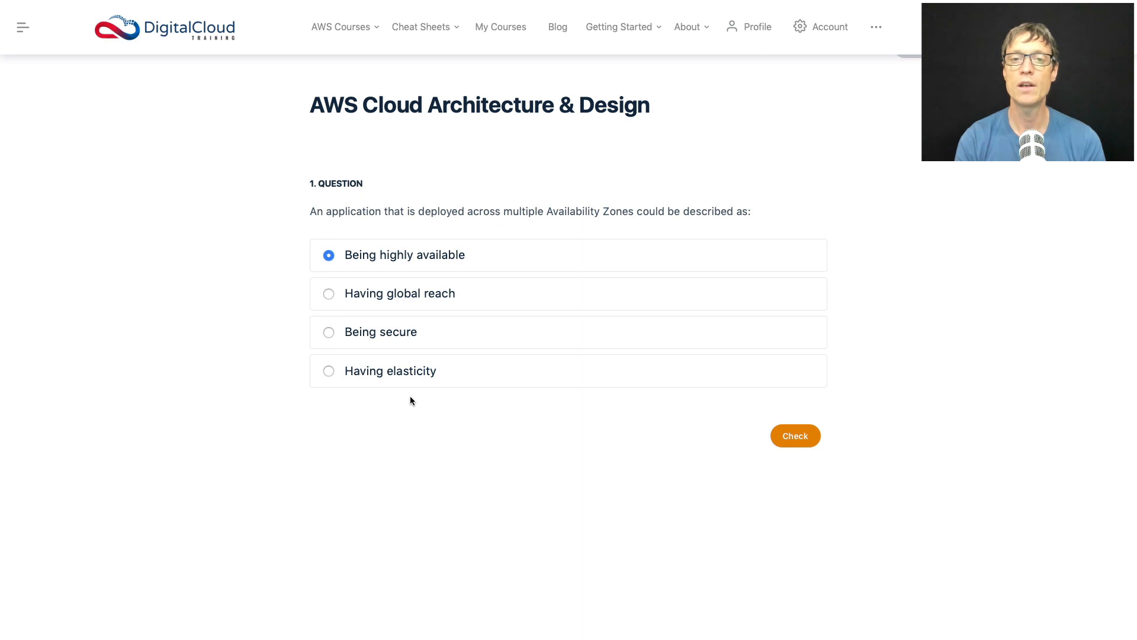
mouse_move(406, 394)
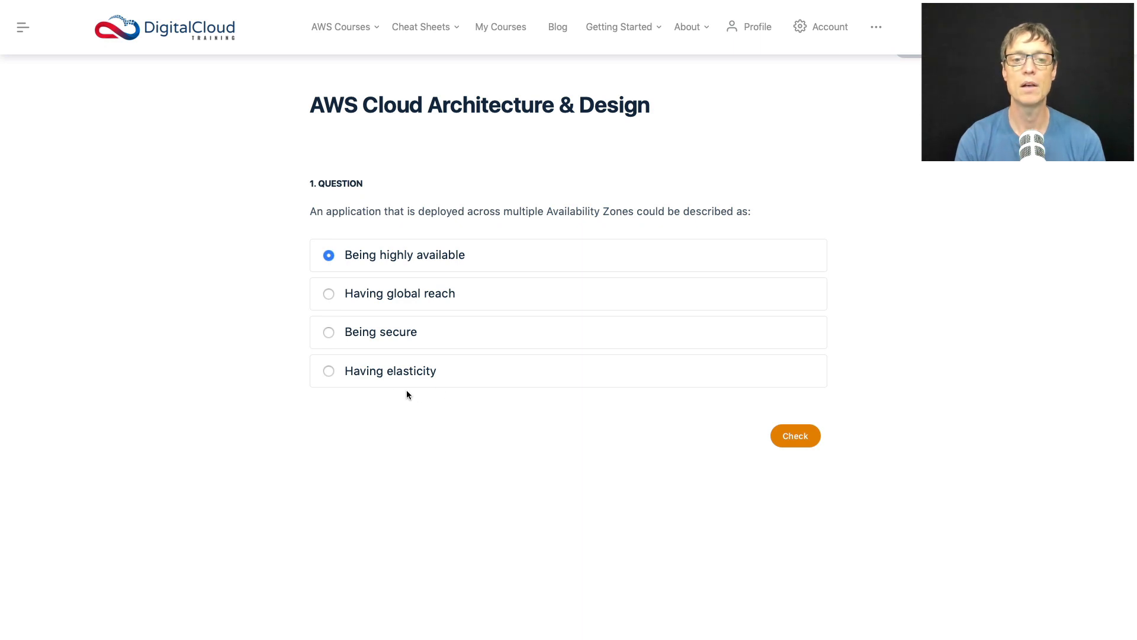
mouse_move(448, 308)
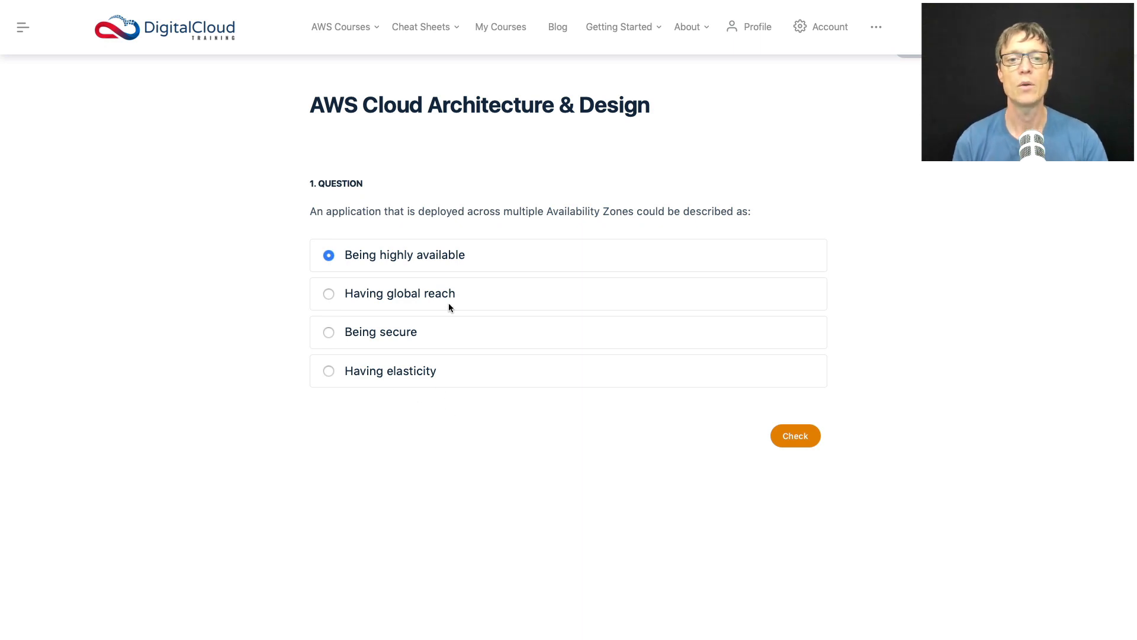
mouse_move(796, 436)
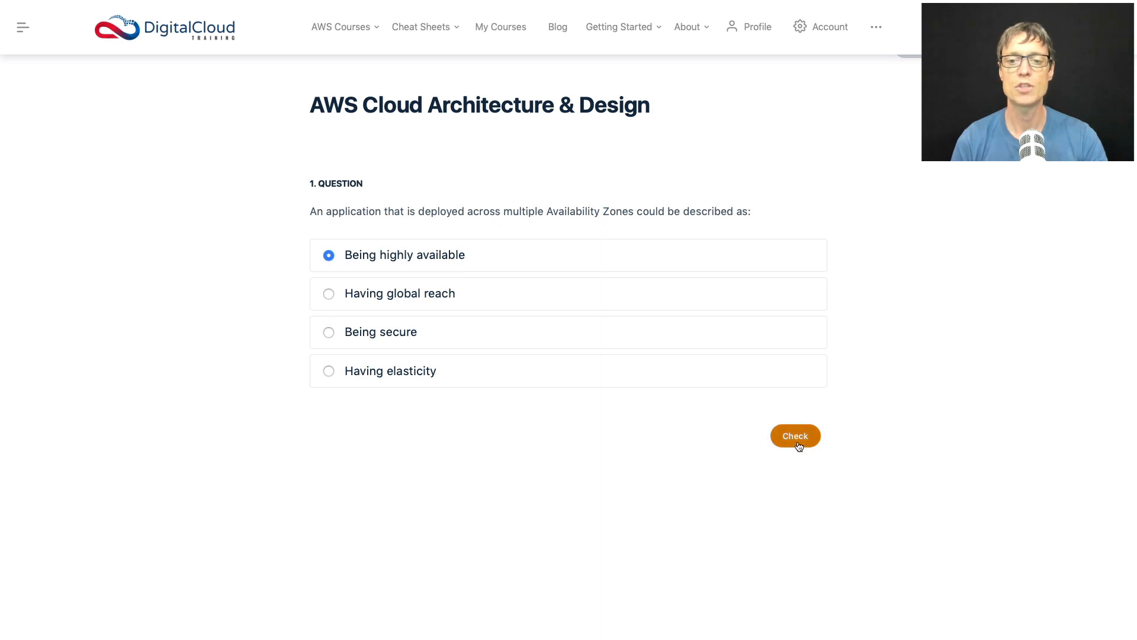
Check question 1 and review the Correct result, explanation and architecture diagram.
click(794, 436)
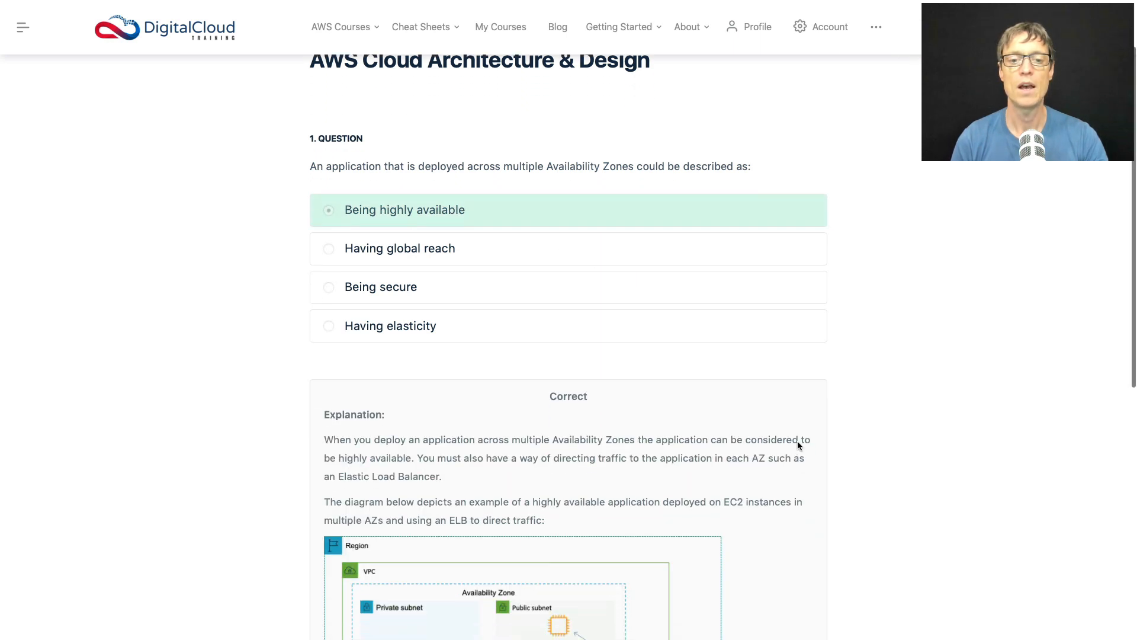
scroll(down, 3)
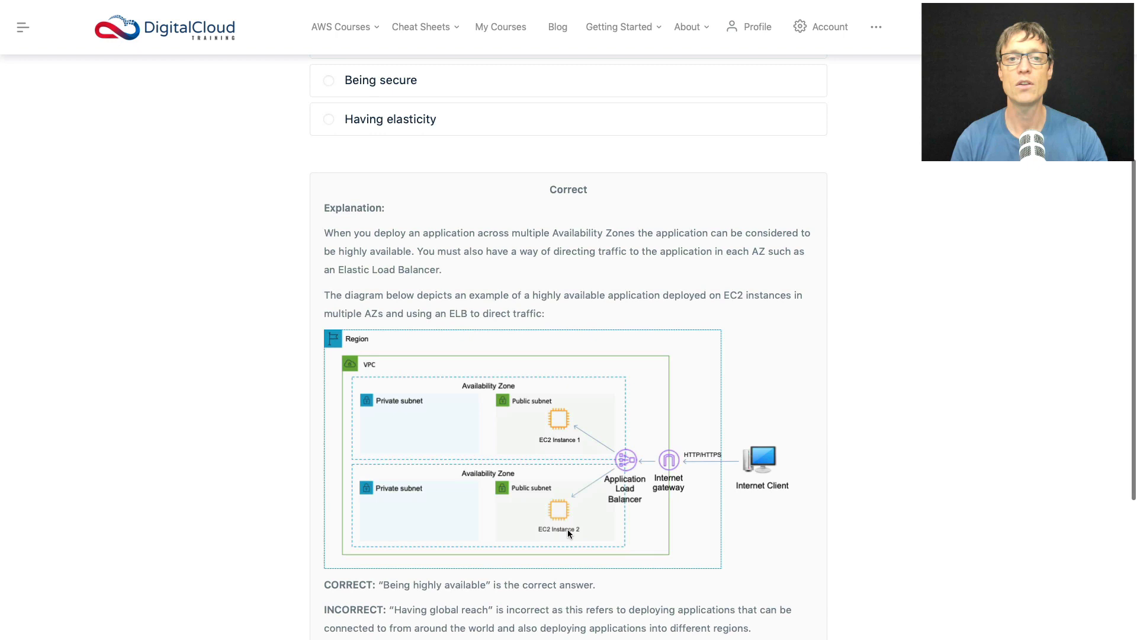
scroll(down, 3)
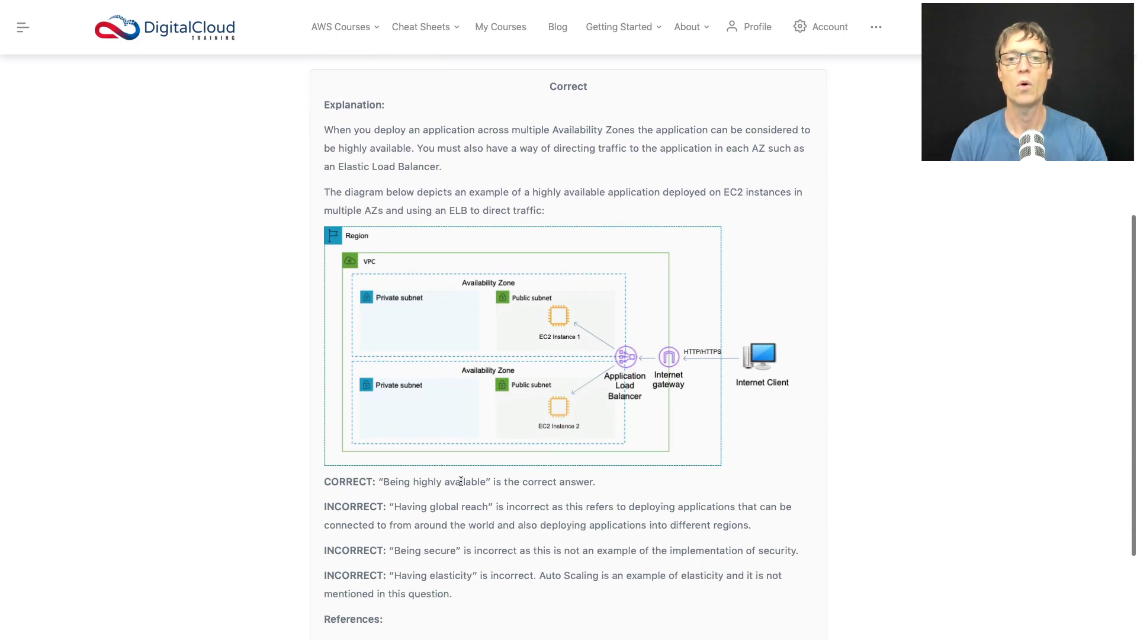
mouse_move(512, 373)
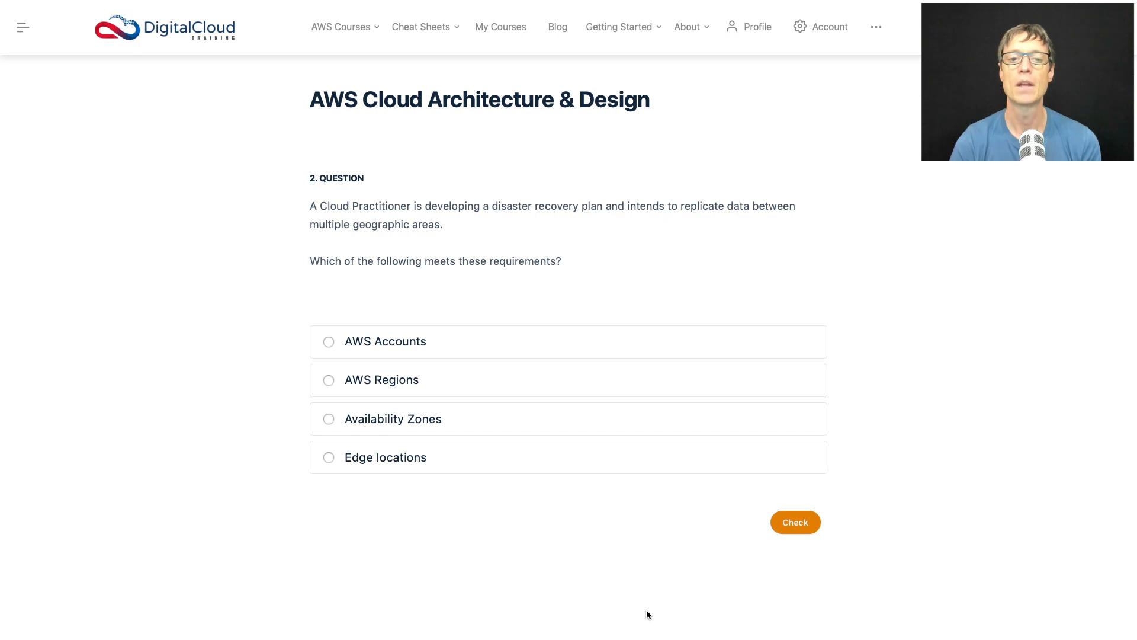
mouse_move(378, 494)
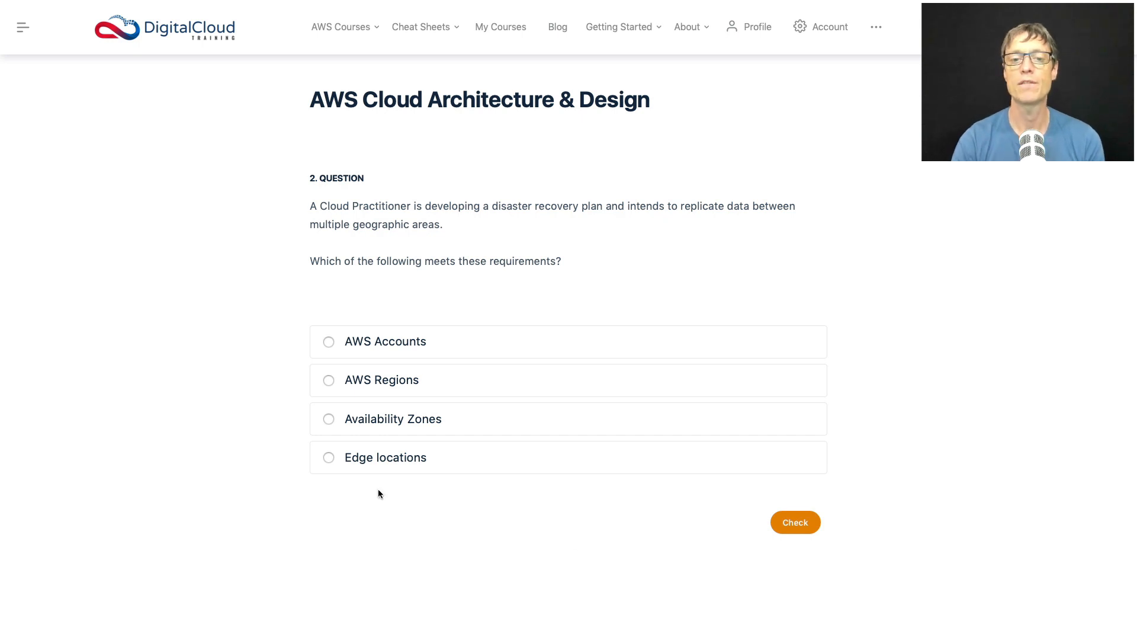
mouse_move(398, 420)
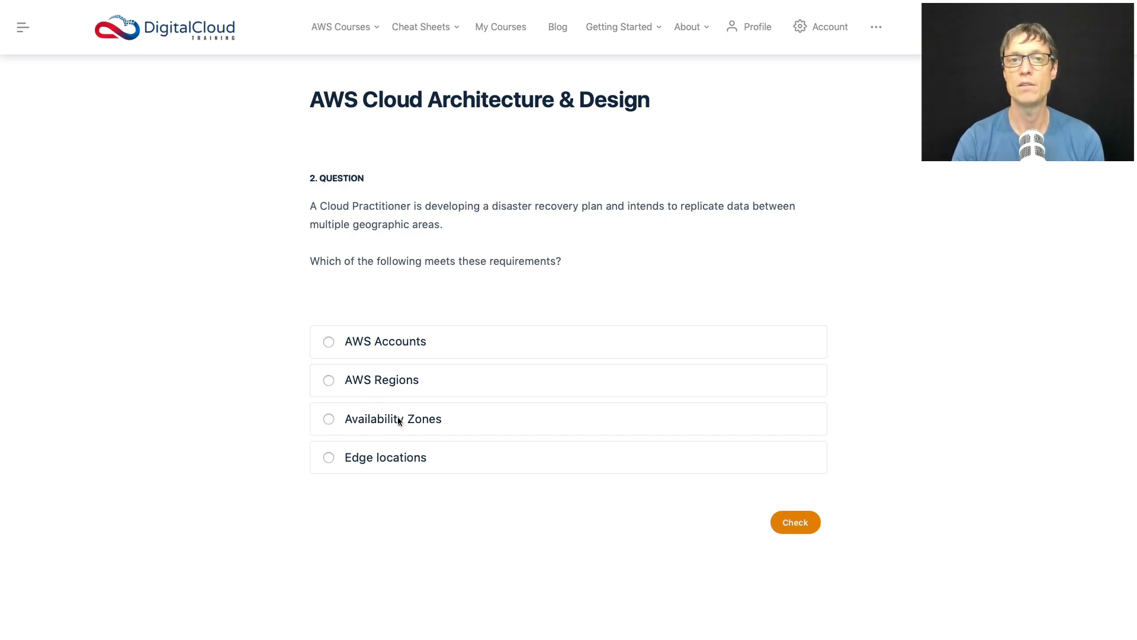
mouse_move(477, 412)
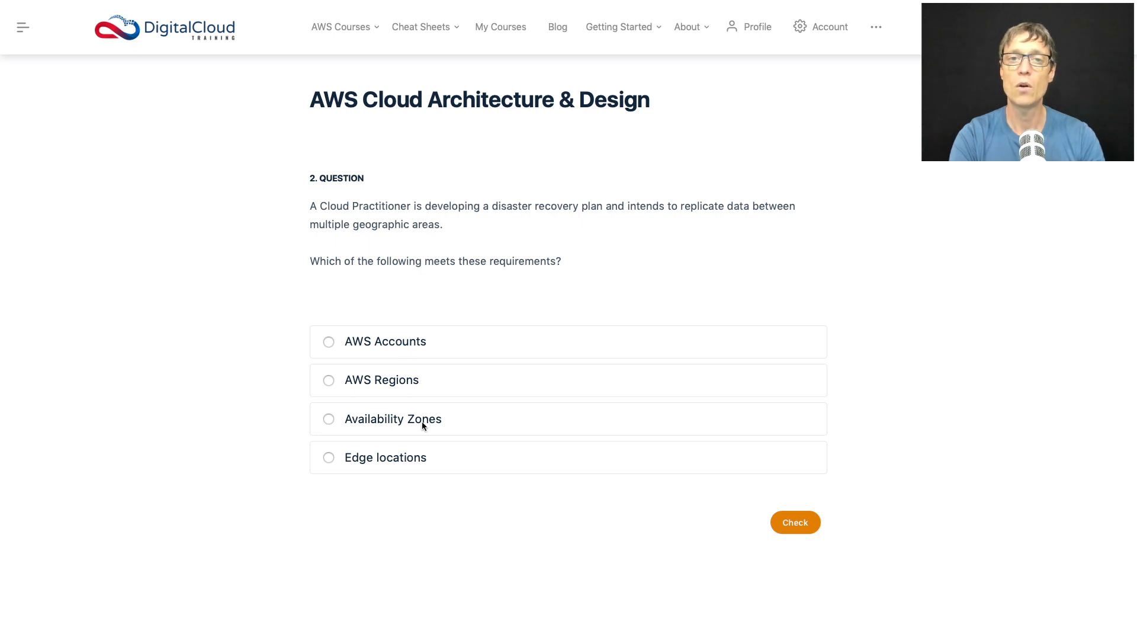
mouse_move(577, 263)
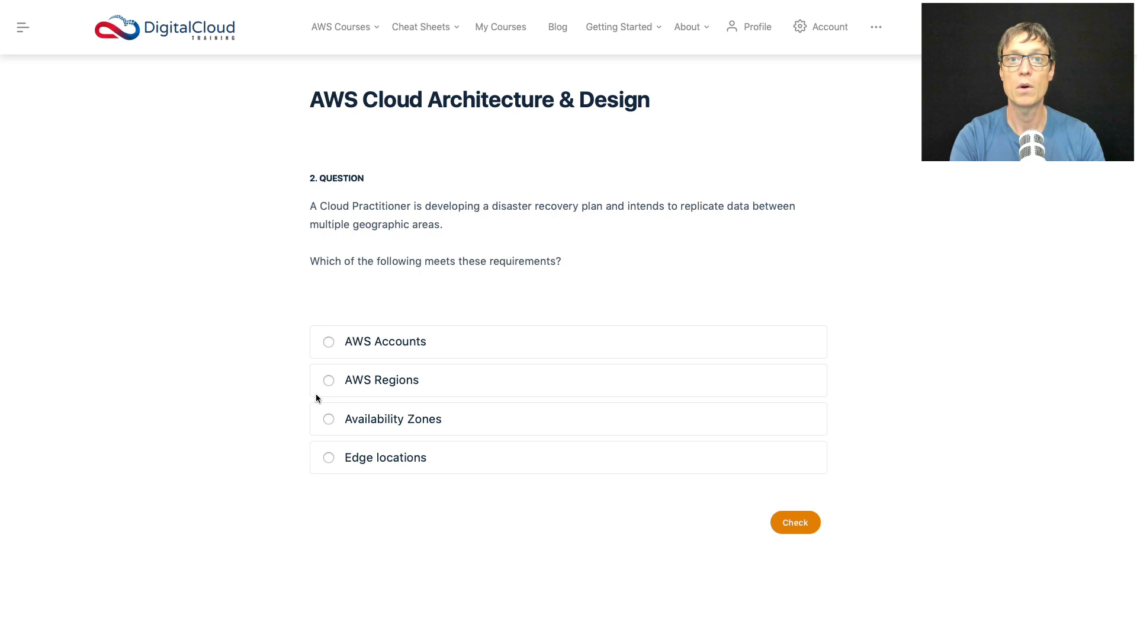
Choose 'AWS Regions' as the answer to question 2 on replicating data across geographic areas.
click(328, 379)
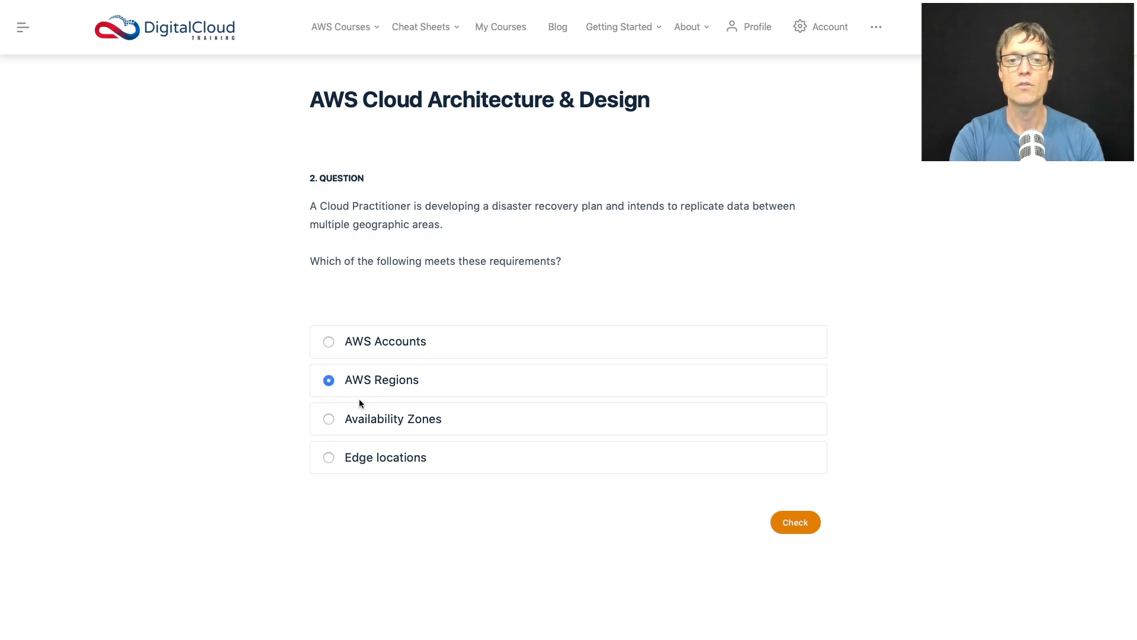
mouse_move(415, 347)
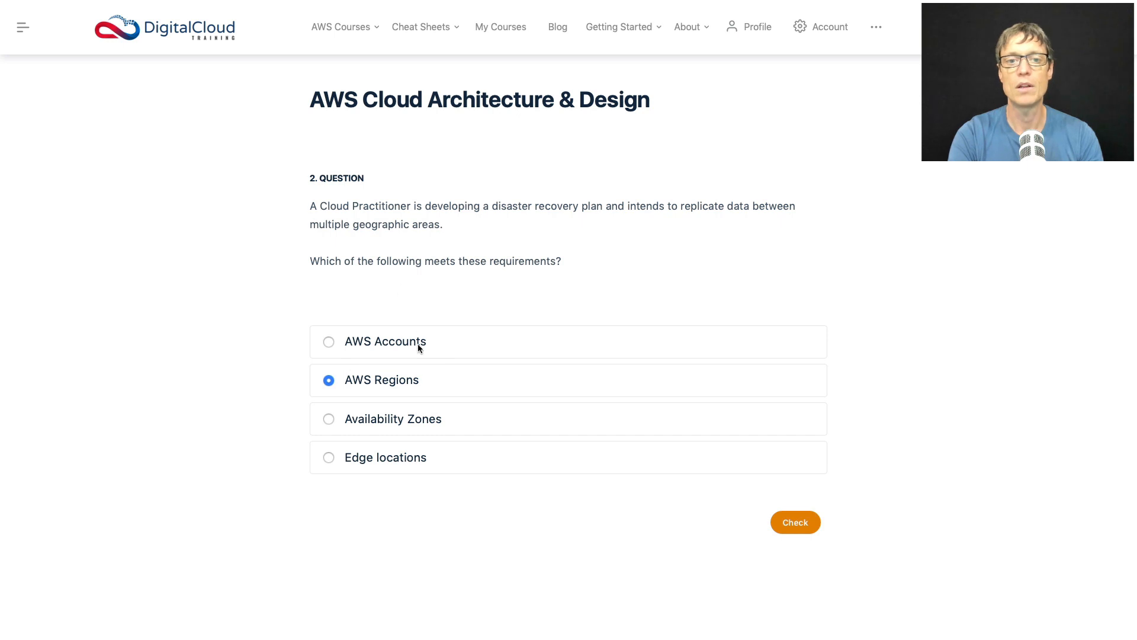
mouse_move(368, 506)
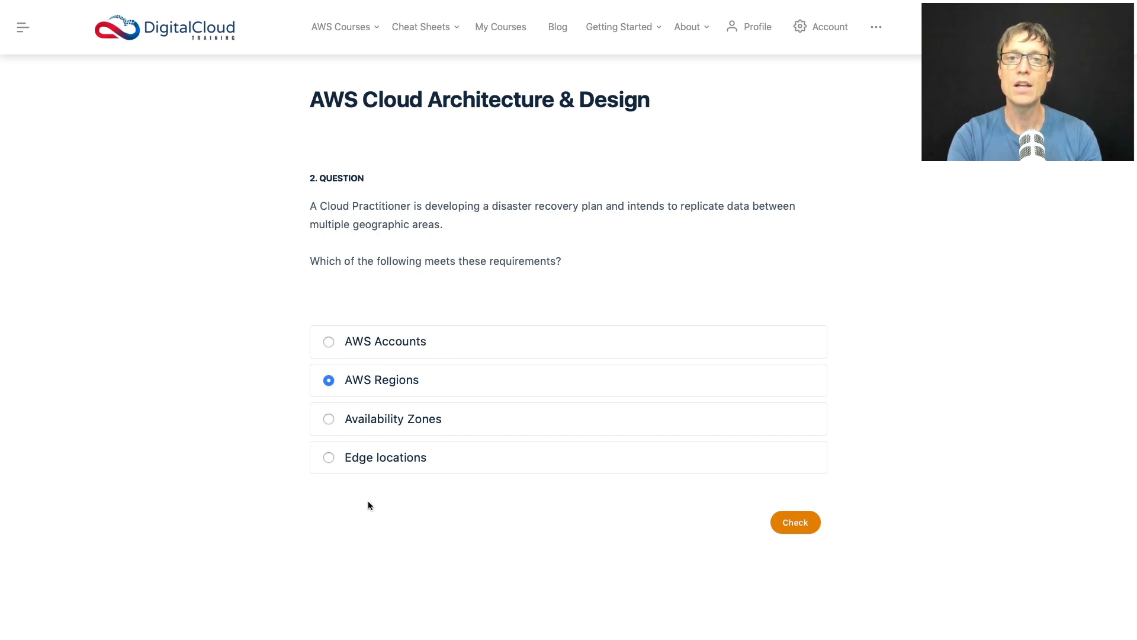
mouse_move(431, 329)
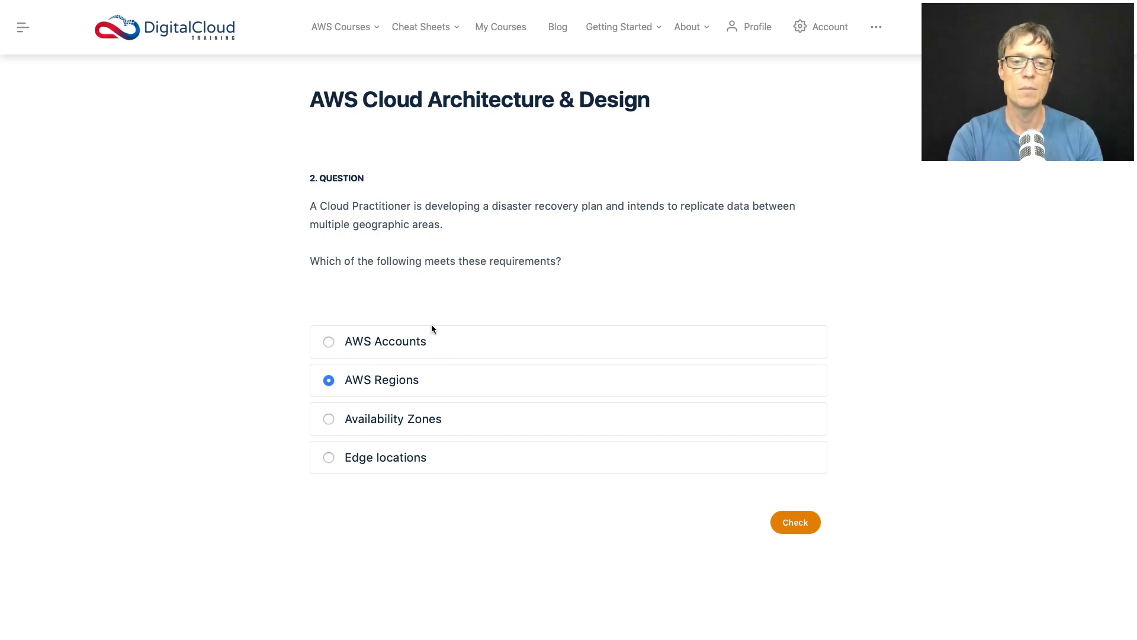
mouse_move(295, 472)
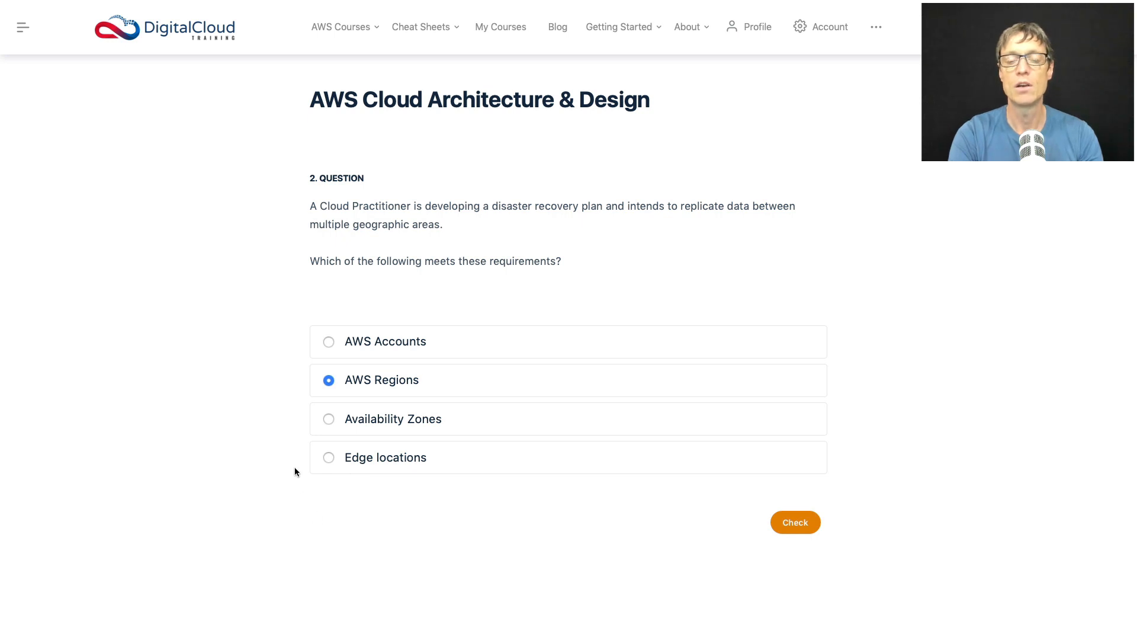
mouse_move(362, 399)
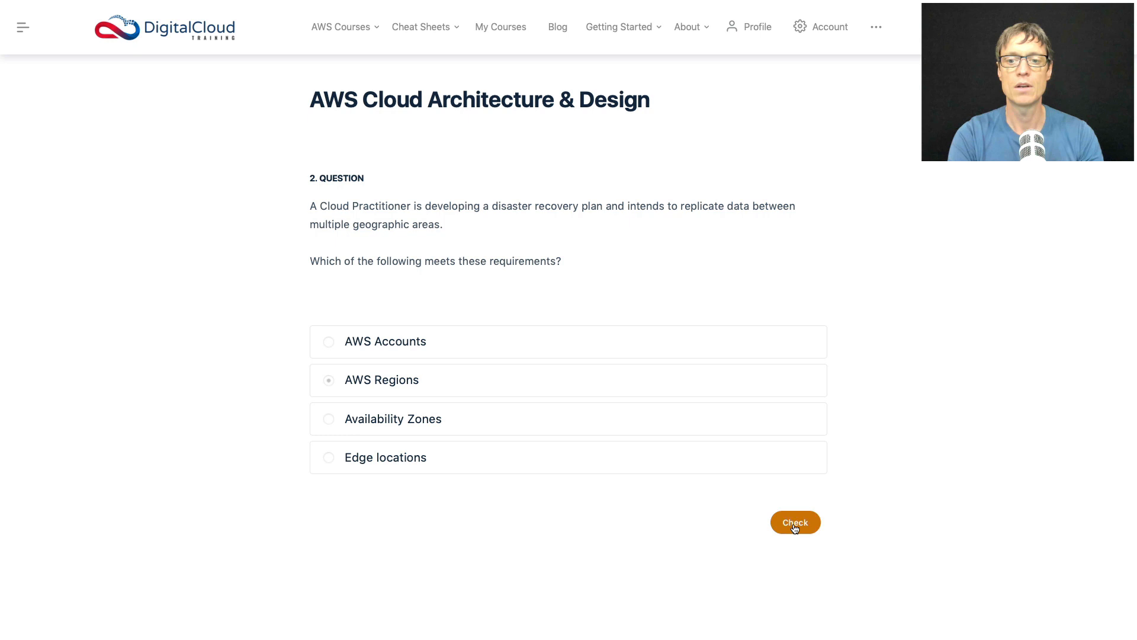
Check question 2 and review the Correct result explaining Regions and Availability Zones.
click(795, 523)
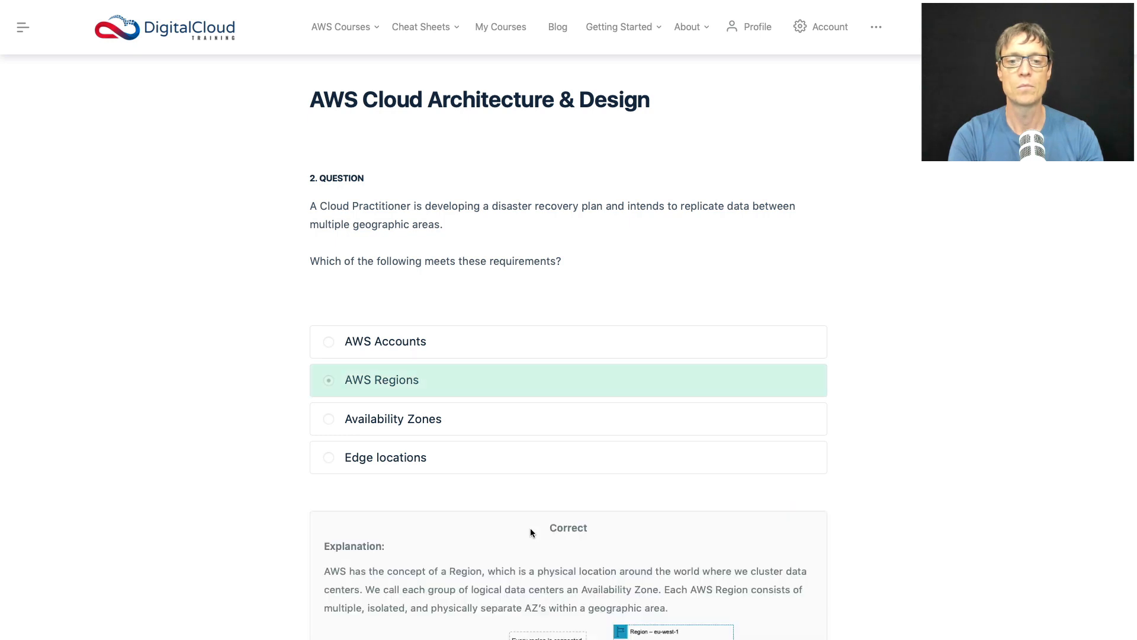
scroll(down, 3)
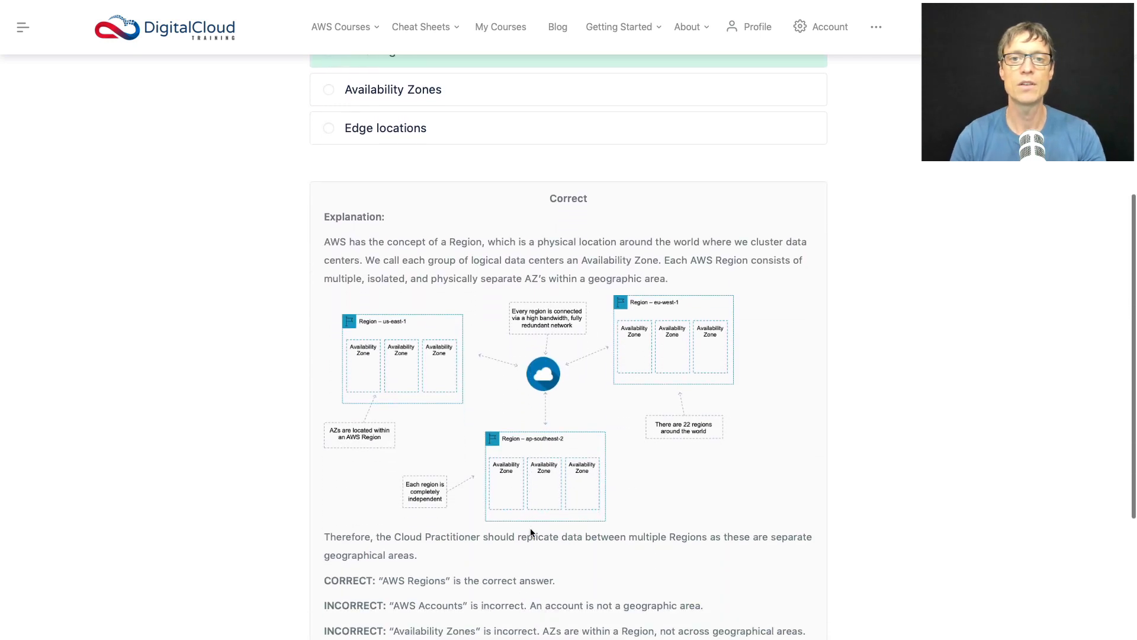
scroll(down, 3)
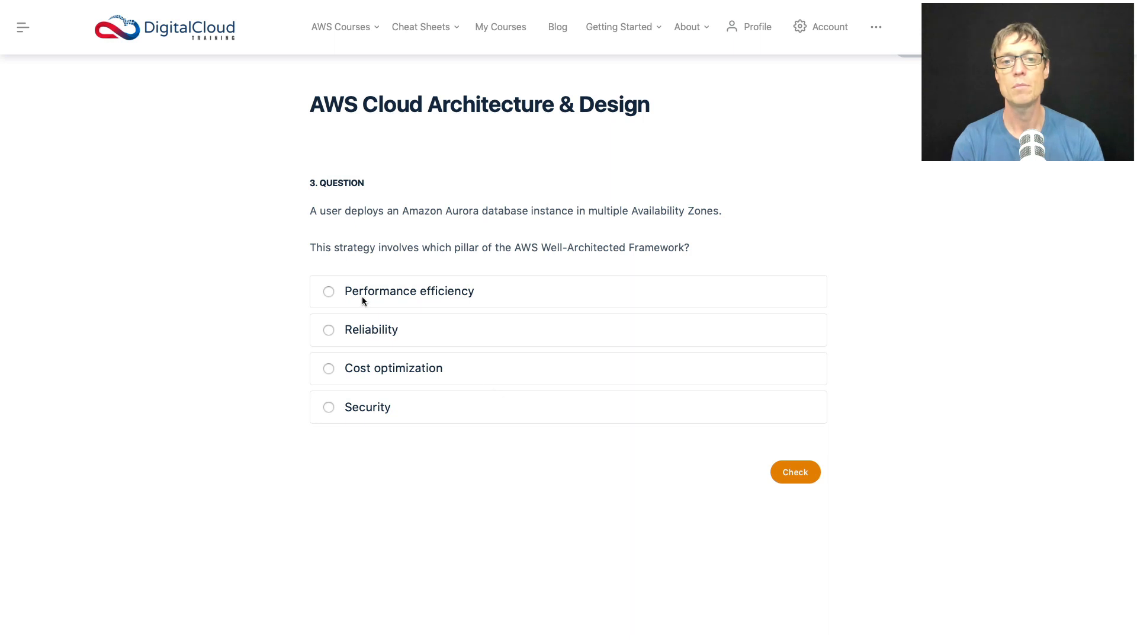
mouse_move(417, 304)
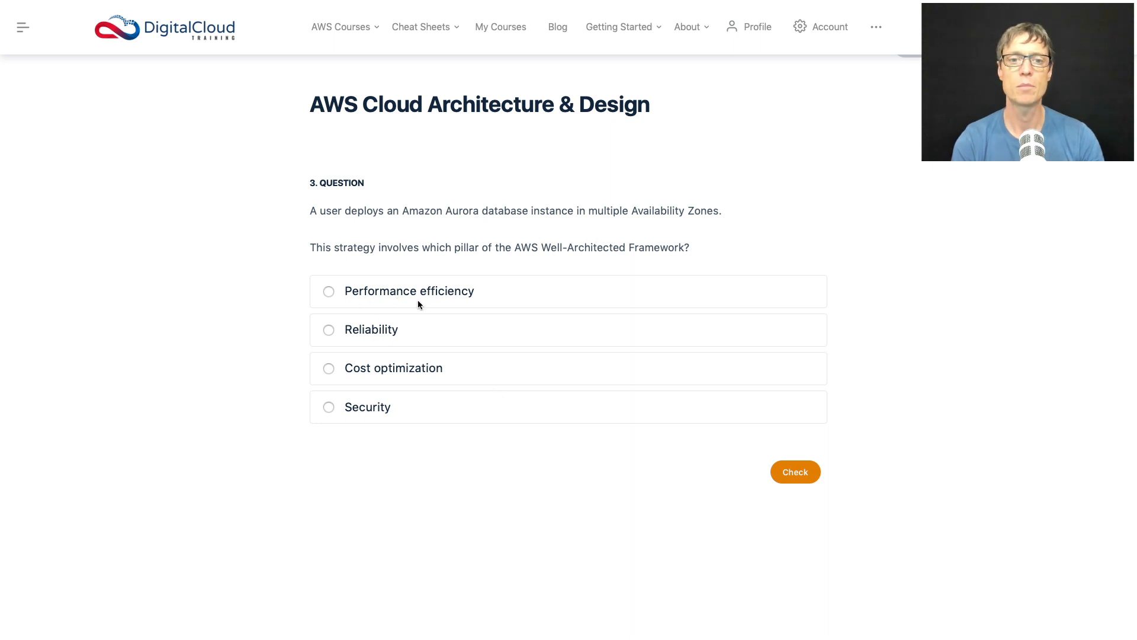
mouse_move(347, 337)
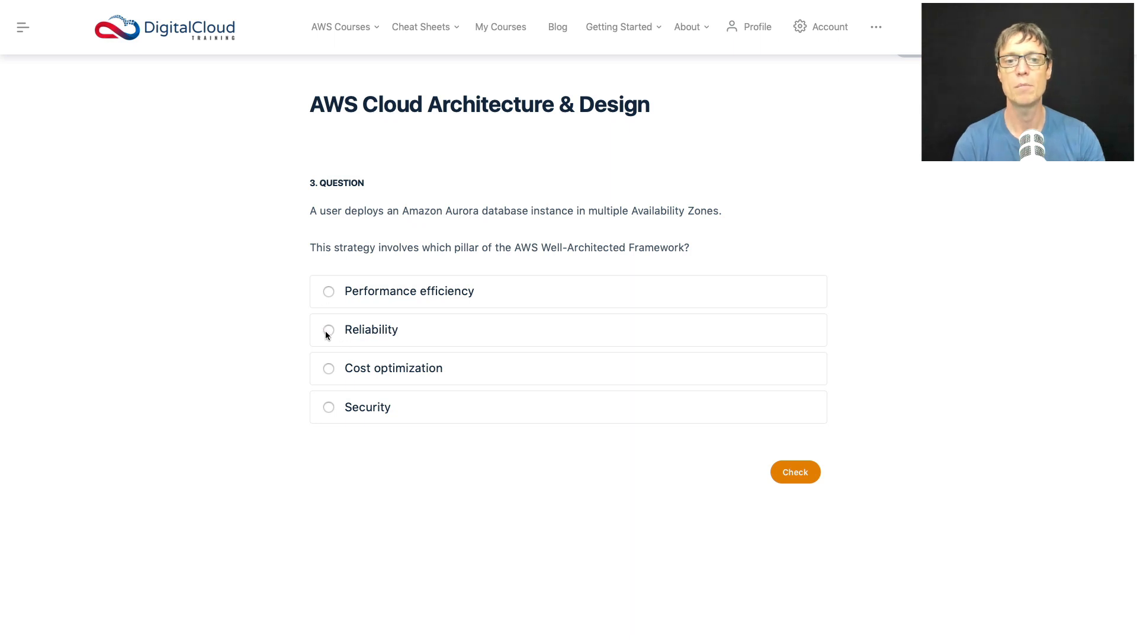
Answer question 3 with 'Reliability', check it and review the reliability pillar explanation.
click(328, 329)
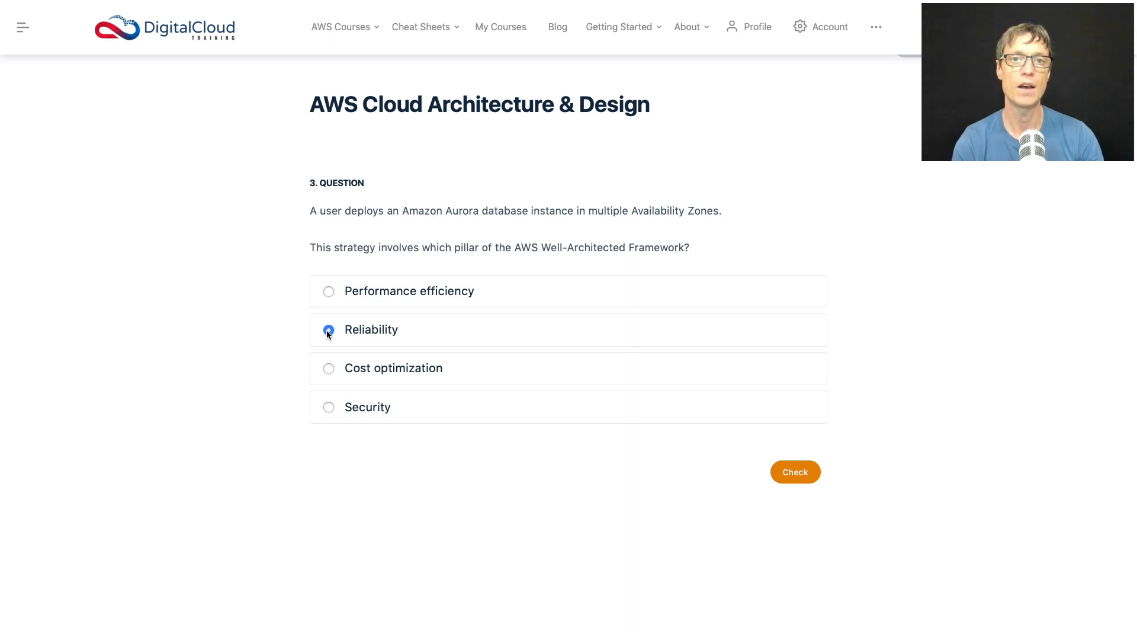
mouse_move(405, 226)
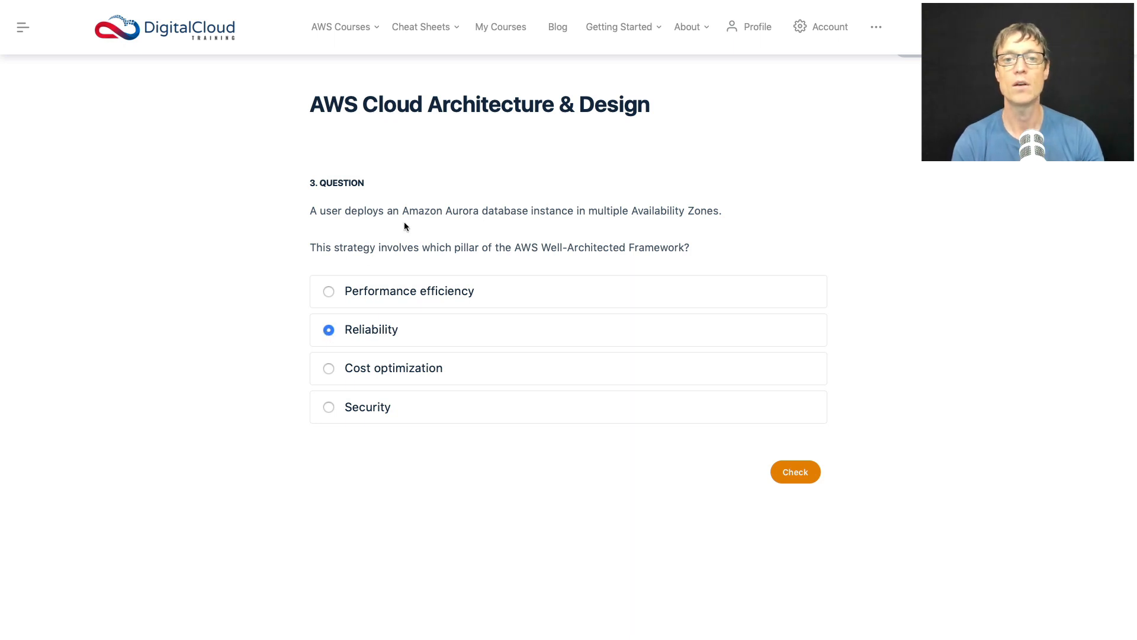
mouse_move(324, 386)
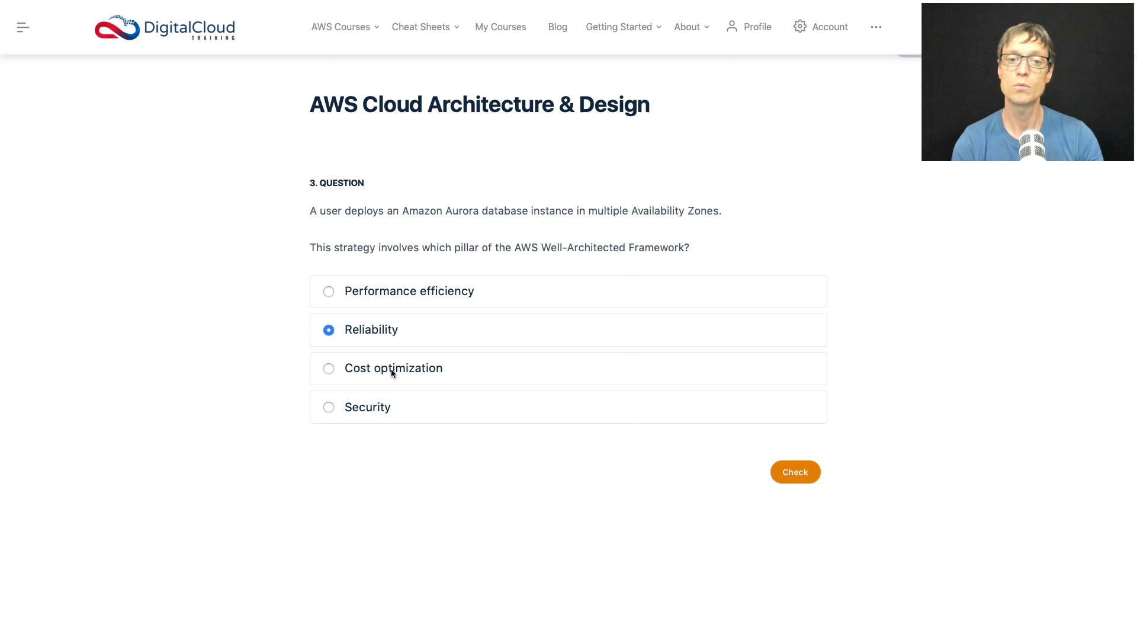
mouse_move(331, 376)
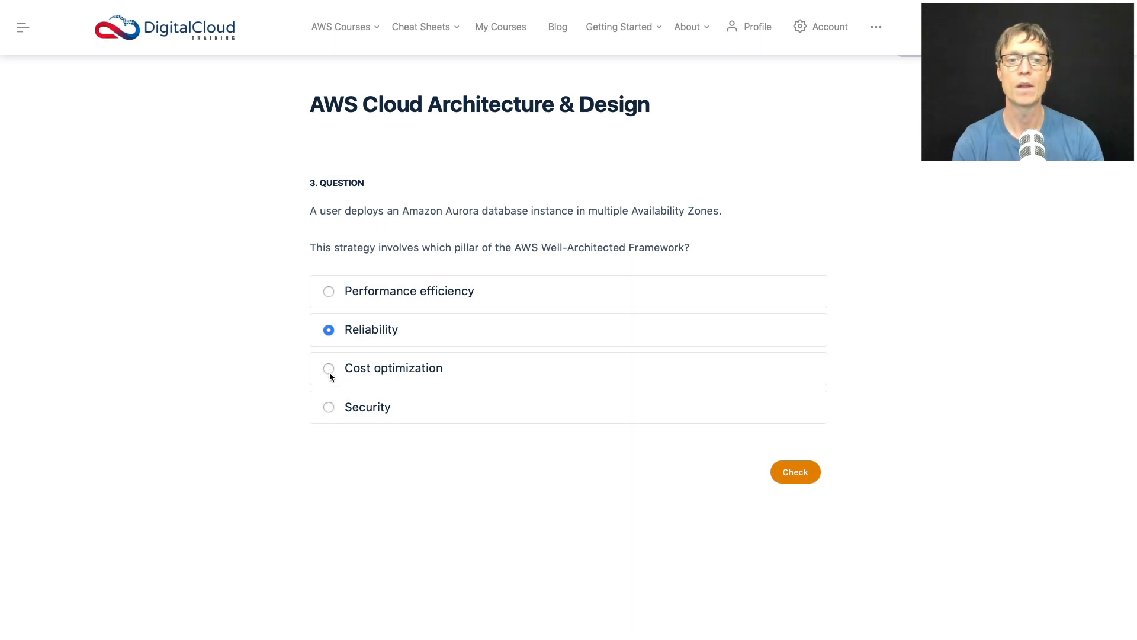
mouse_move(335, 411)
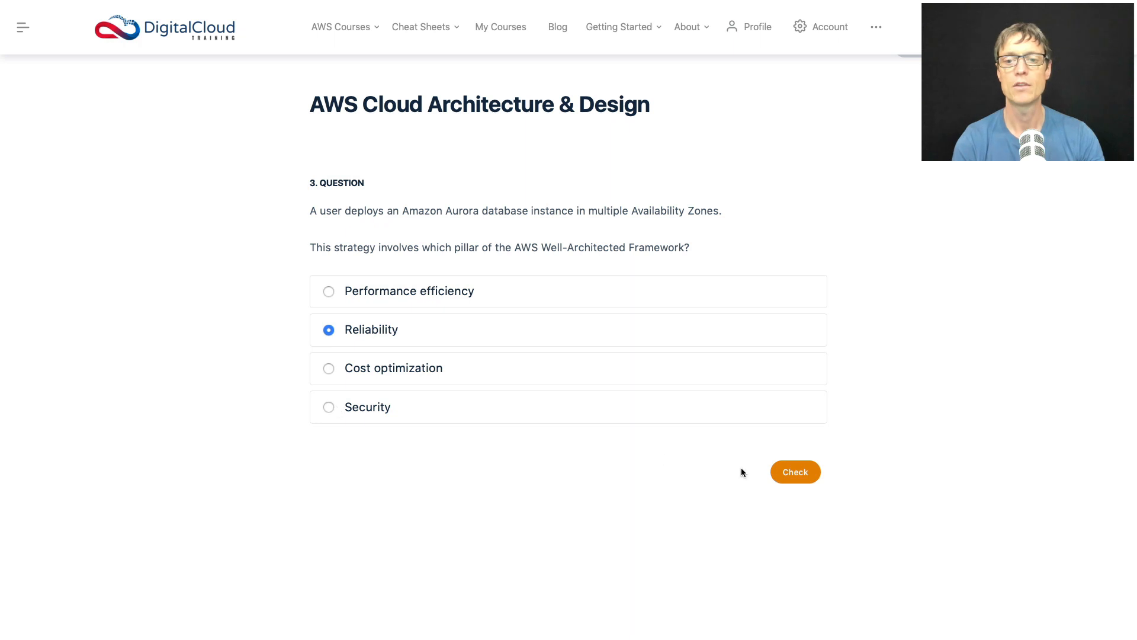
click(795, 471)
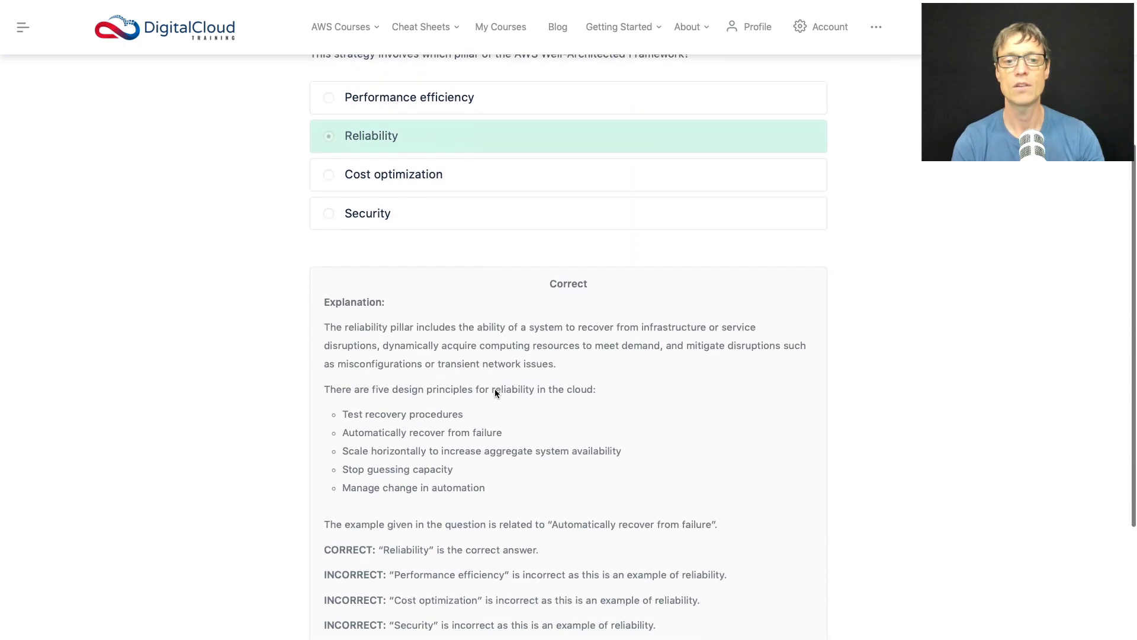
scroll(down, 3)
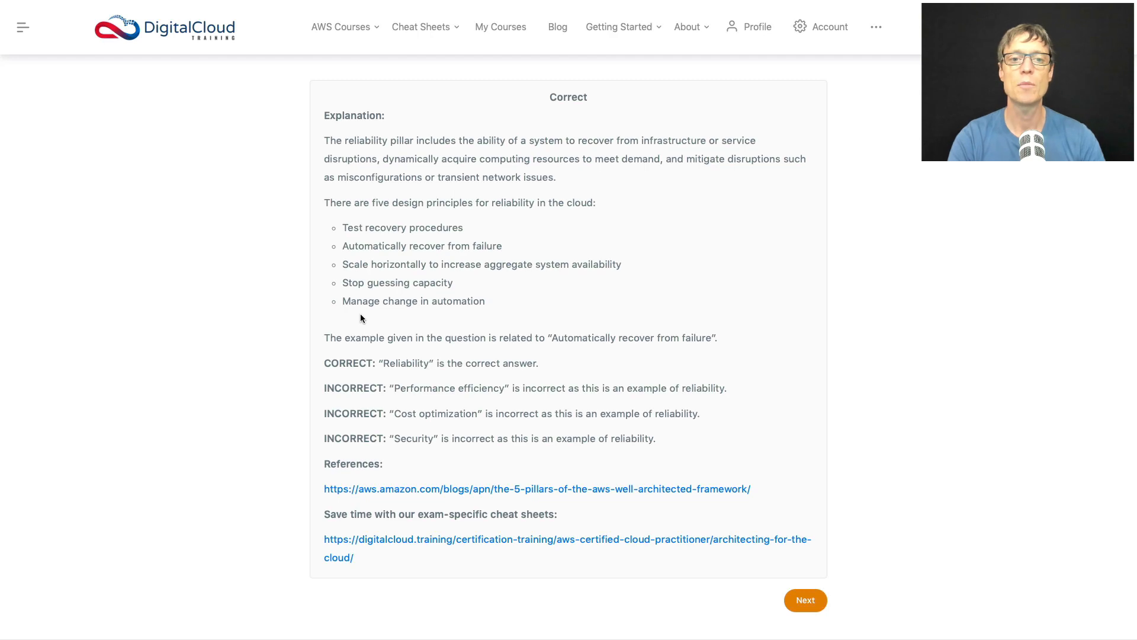